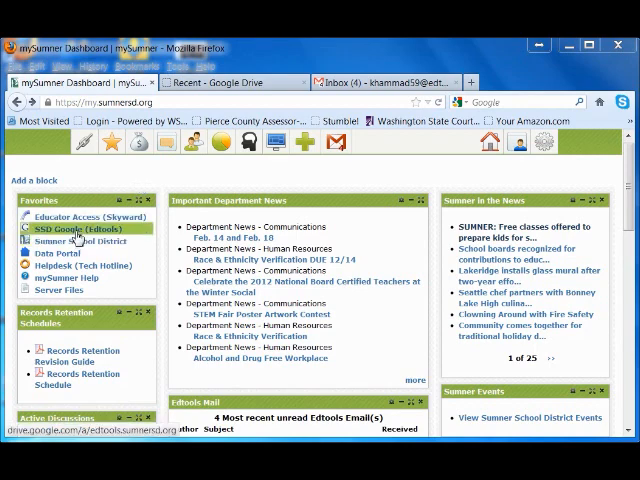
- Open the SSD Google (Gmail) inbox from the mySumner dashboard link
{"action": "left_click", "coordinate": [74, 232]}
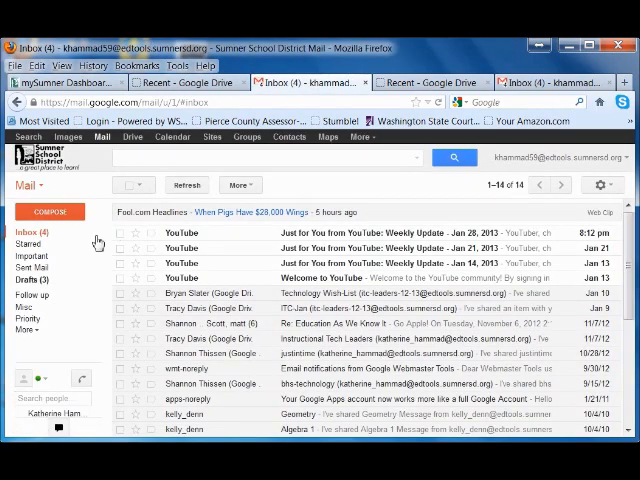
{"action": "mouse_move", "coordinate": [36, 268]}
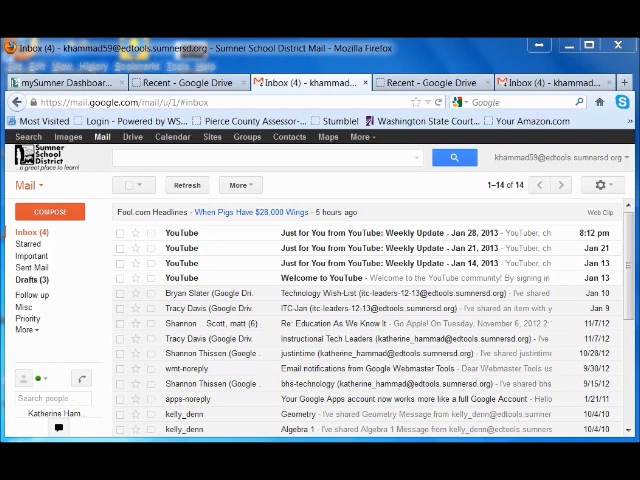
{"action": "mouse_move", "coordinate": [600, 184]}
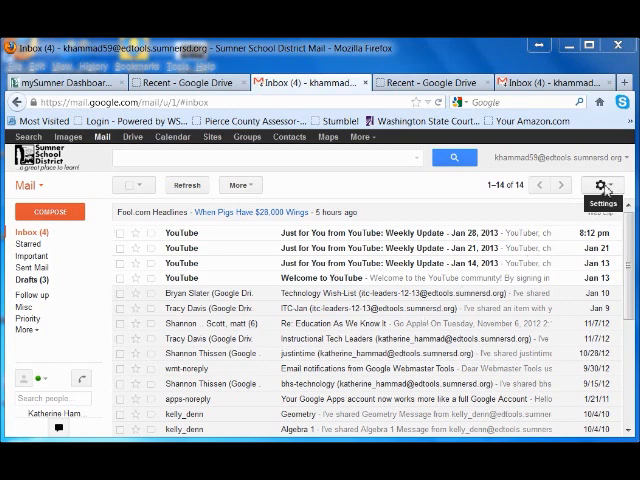
- Go to Gmail's General settings and scroll to the Signature section
{"action": "left_click", "coordinate": [600, 184]}
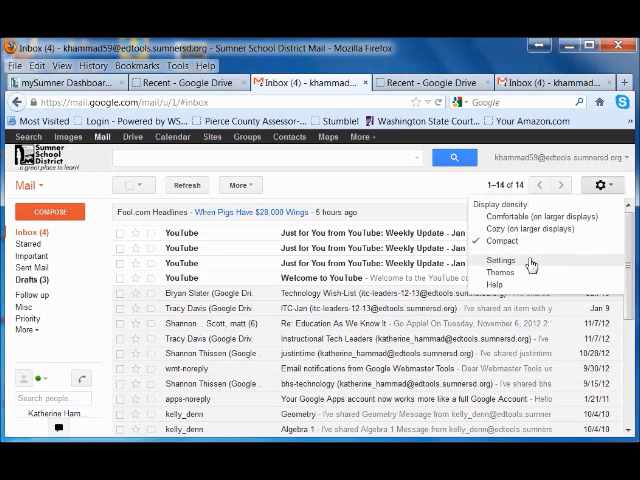
{"action": "left_click", "coordinate": [516, 260]}
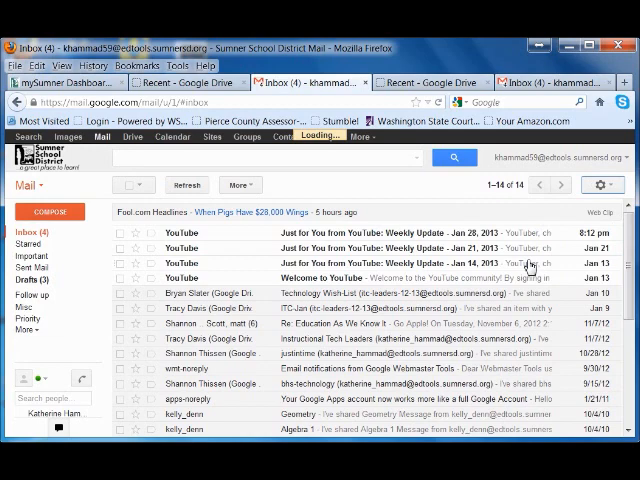
{"action": "left_click", "coordinate": [604, 184]}
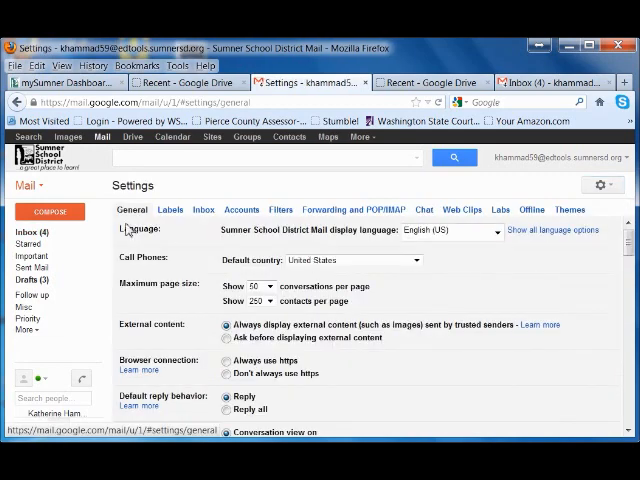
{"action": "scroll", "scroll_direction": "down", "scroll_amount": 3}
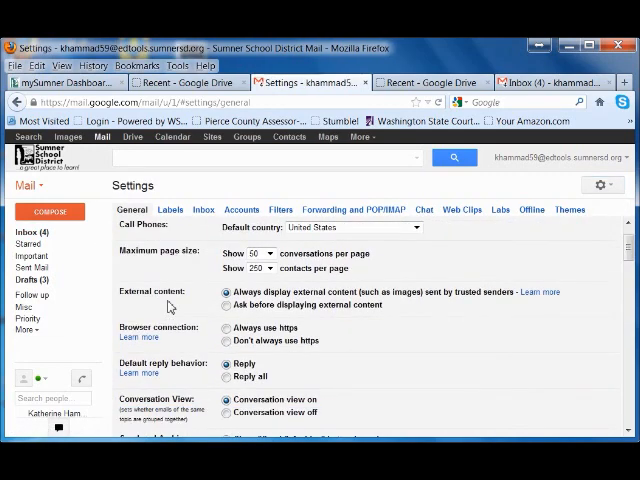
{"action": "scroll", "scroll_direction": "down", "scroll_amount": 3}
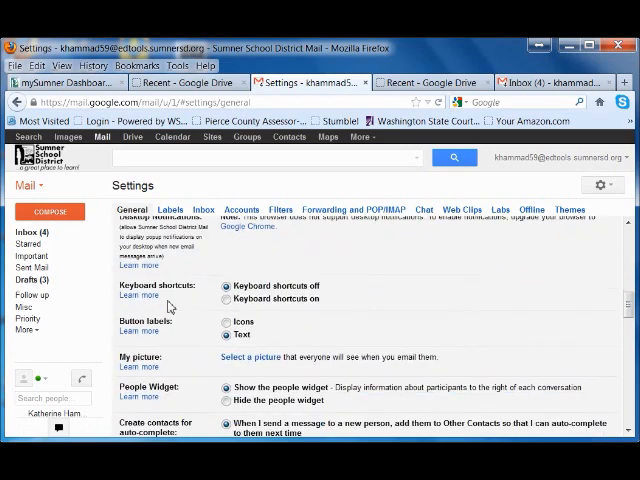
{"action": "scroll", "scroll_direction": "down", "scroll_amount": 3}
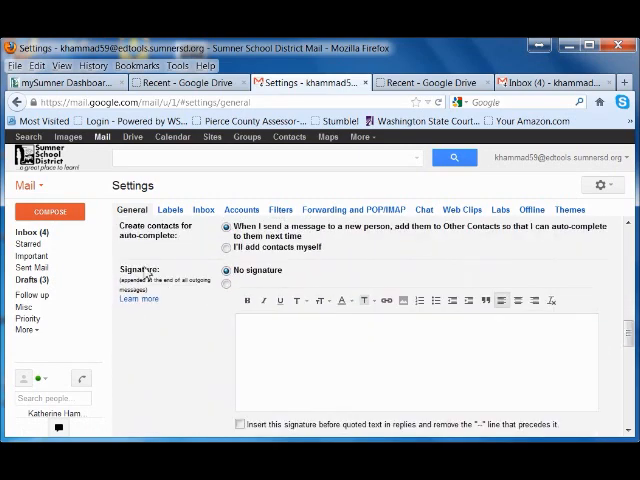
{"action": "mouse_move", "coordinate": [164, 364]}
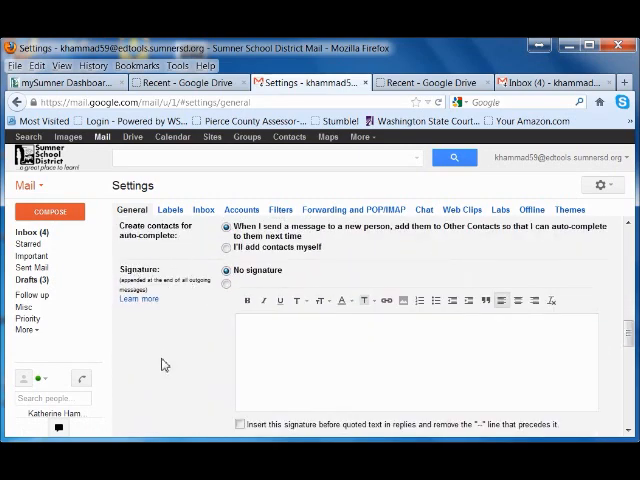
{"action": "mouse_move", "coordinate": [254, 330]}
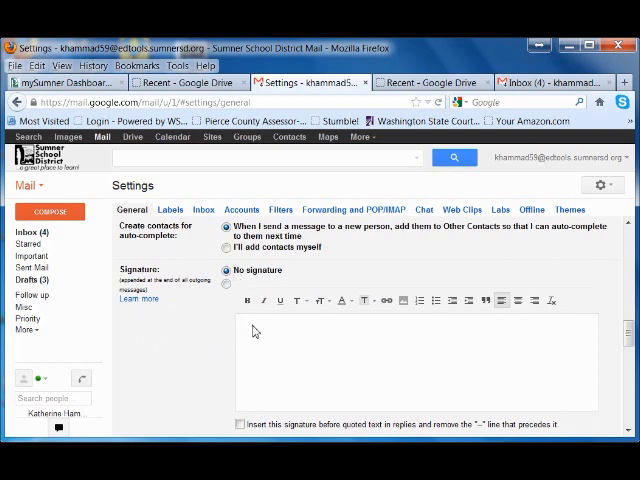
- Enable a custom signature and begin writing the teacher's name 'Mrs.' in the editor
{"action": "left_click", "coordinate": [228, 284]}
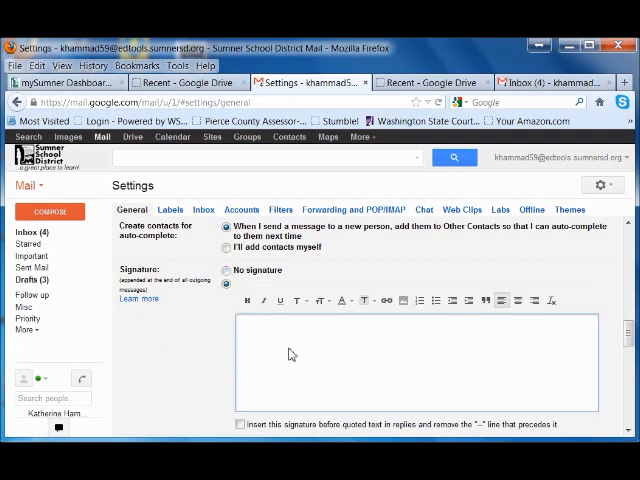
{"action": "scroll", "scroll_direction": "down", "scroll_amount": 3}
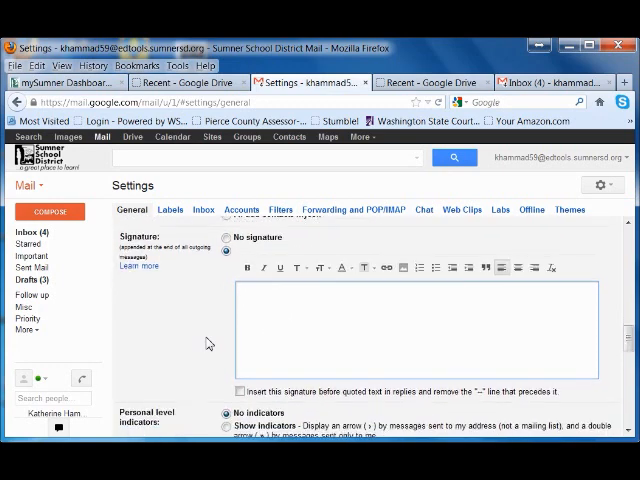
{"action": "mouse_move", "coordinate": [230, 272]}
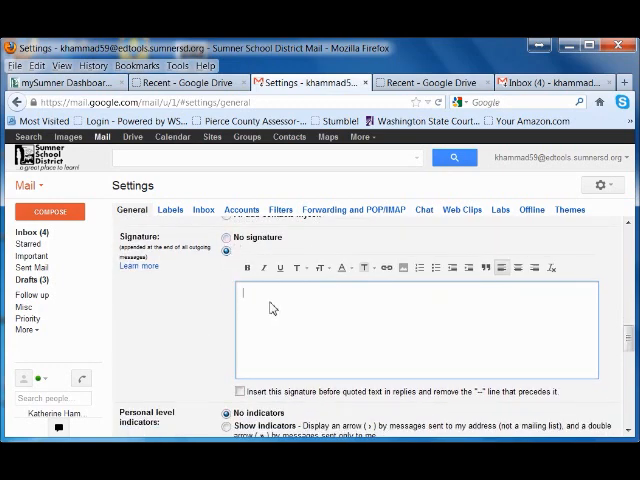
{"action": "type", "text": "Mrs."}
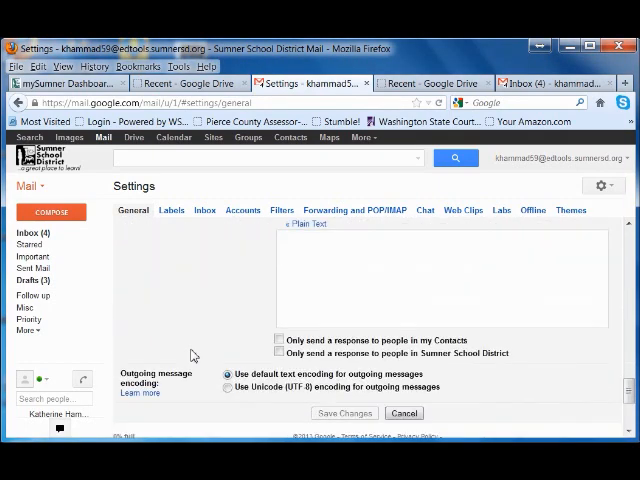
- Save the signature with name, Mathematics Dept and website link, then return to the inbox
{"action": "scroll", "scroll_direction": "down", "scroll_amount": 3}
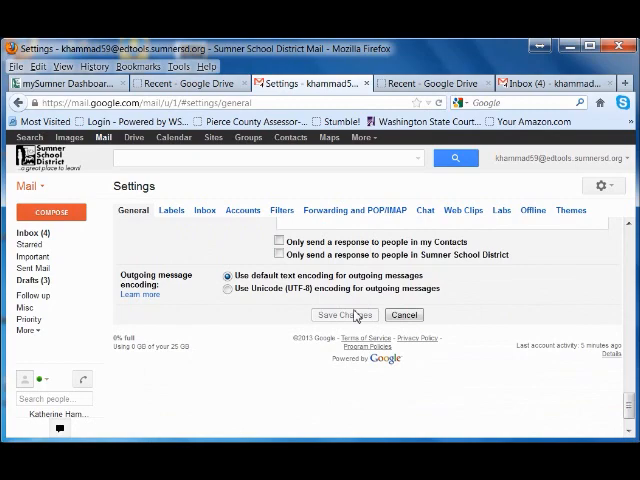
{"action": "mouse_move", "coordinate": [140, 228]}
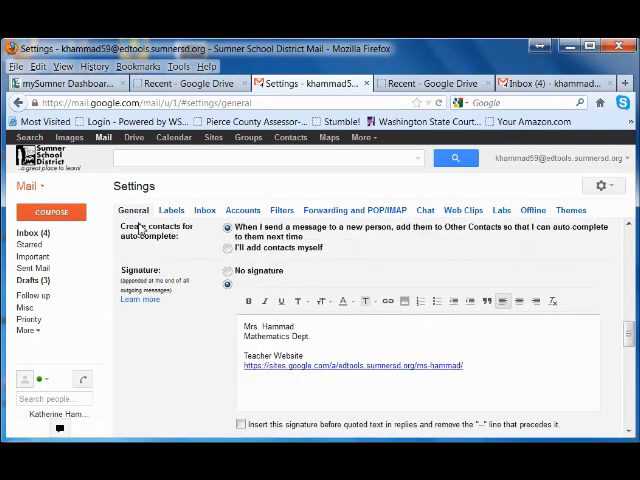
{"action": "left_click", "coordinate": [32, 232]}
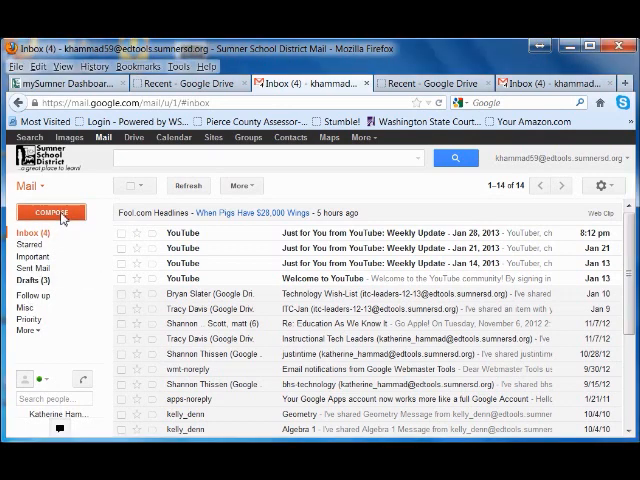
- Compose a new message reading 'Dear Student, Please study more.' above the inserted signature
{"action": "left_click", "coordinate": [52, 212]}
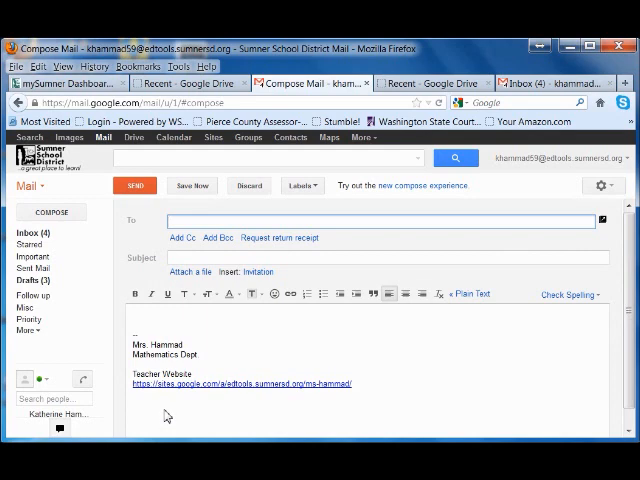
{"action": "left_click", "coordinate": [150, 318]}
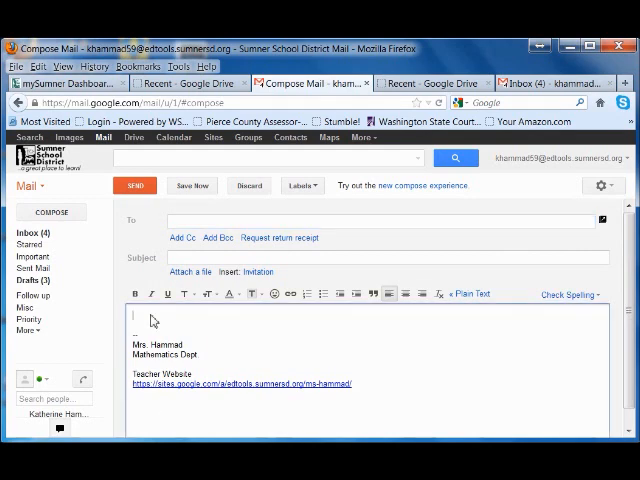
{"action": "type", "text": "Da"}
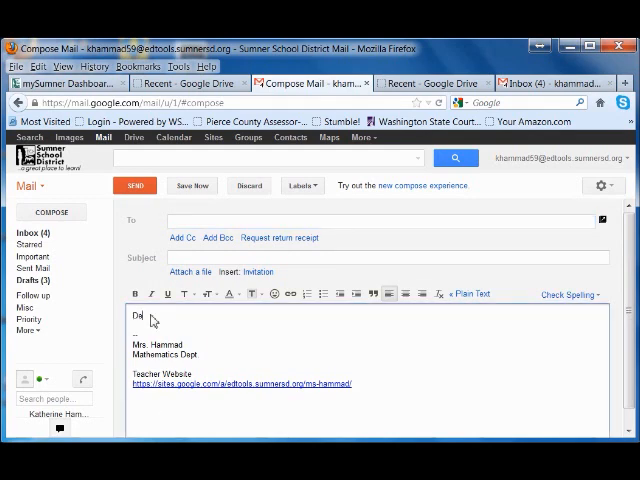
{"action": "type", "text": "ar Student"}
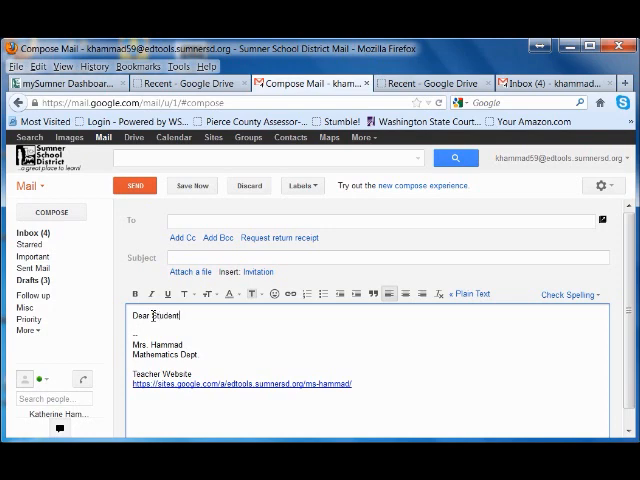
{"action": "type", "text": "Please study more."}
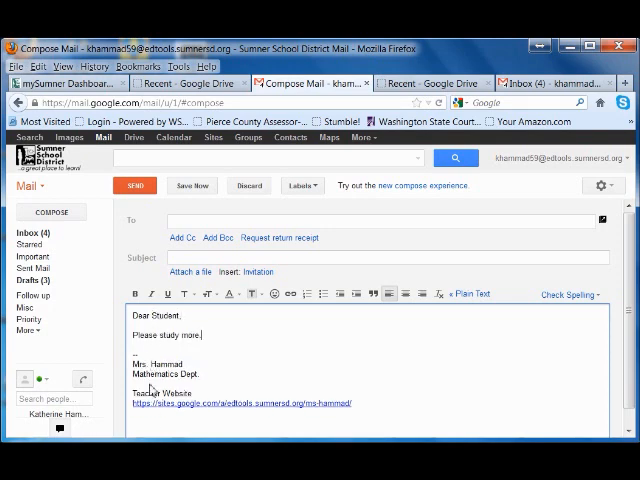
{"action": "mouse_move", "coordinate": [118, 244]}
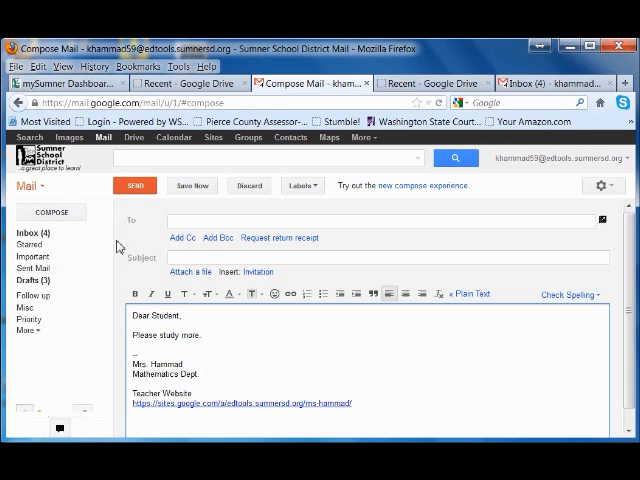